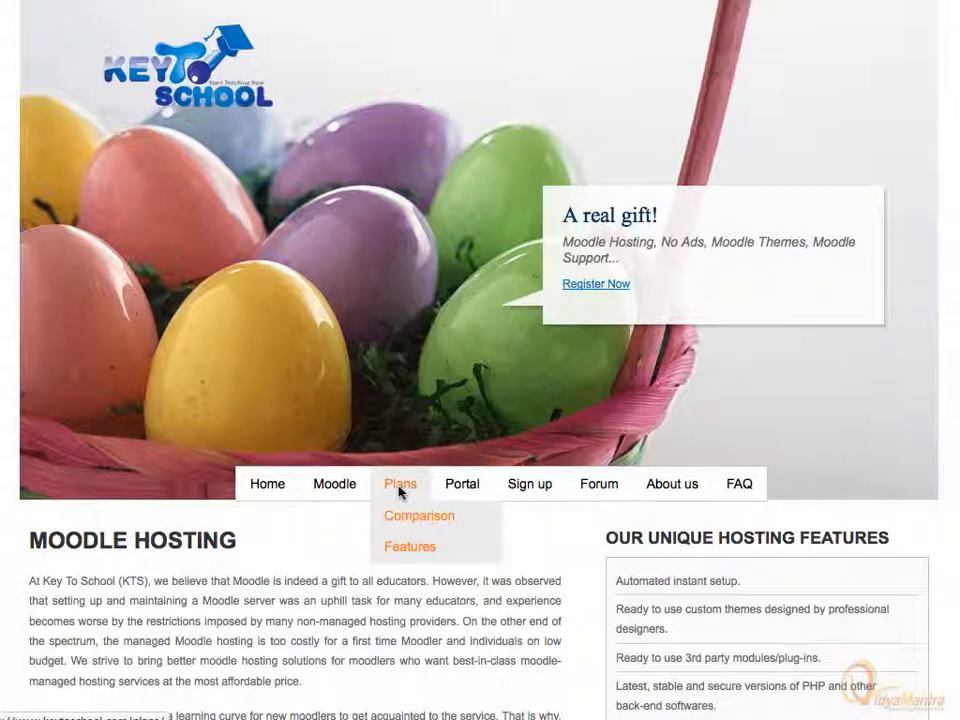
Open the KeyToSchool Plans page and scroll down to the Free Trial button
{"action": "left_click", "coordinate": [400, 483]}
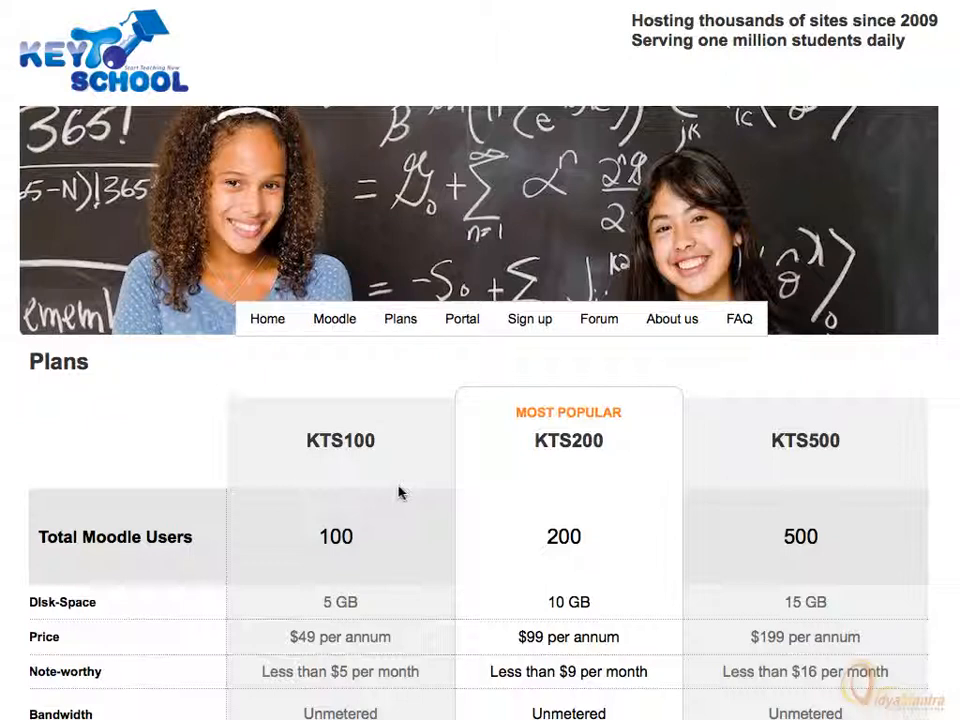
{"action": "scroll", "scroll_direction": "down", "scroll_amount": 3}
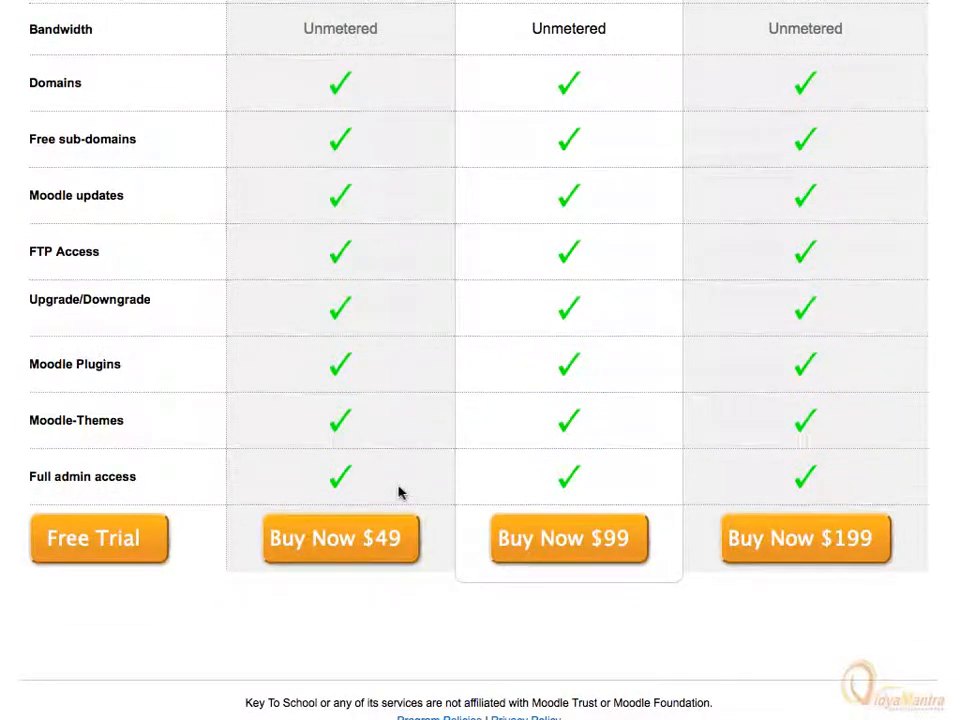
{"action": "scroll", "scroll_direction": "down", "scroll_amount": 3}
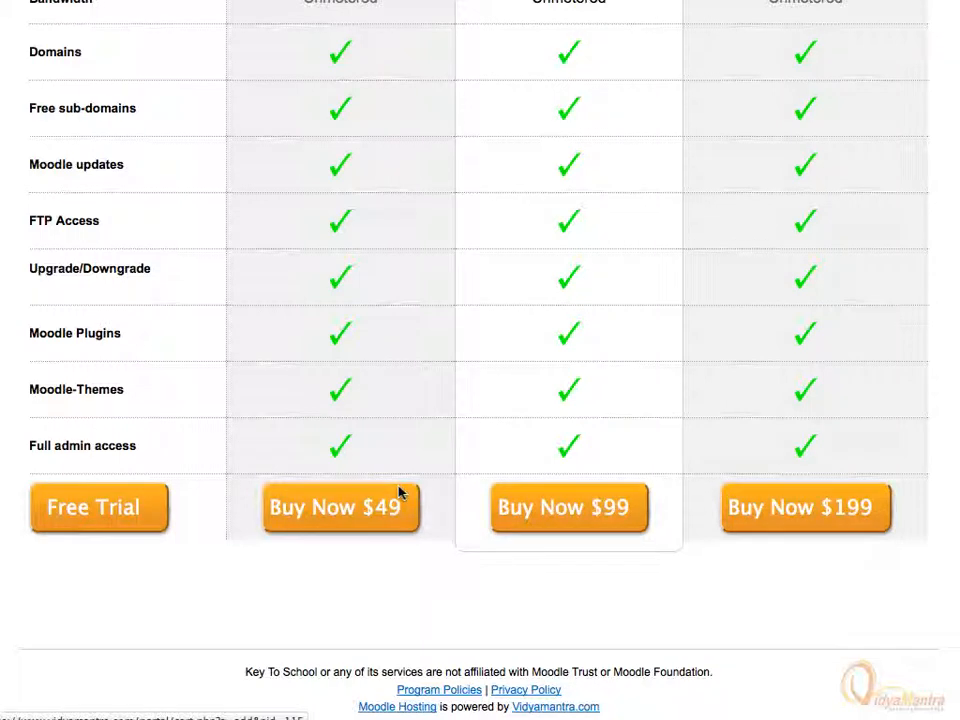
{"action": "mouse_move", "coordinate": [98, 507]}
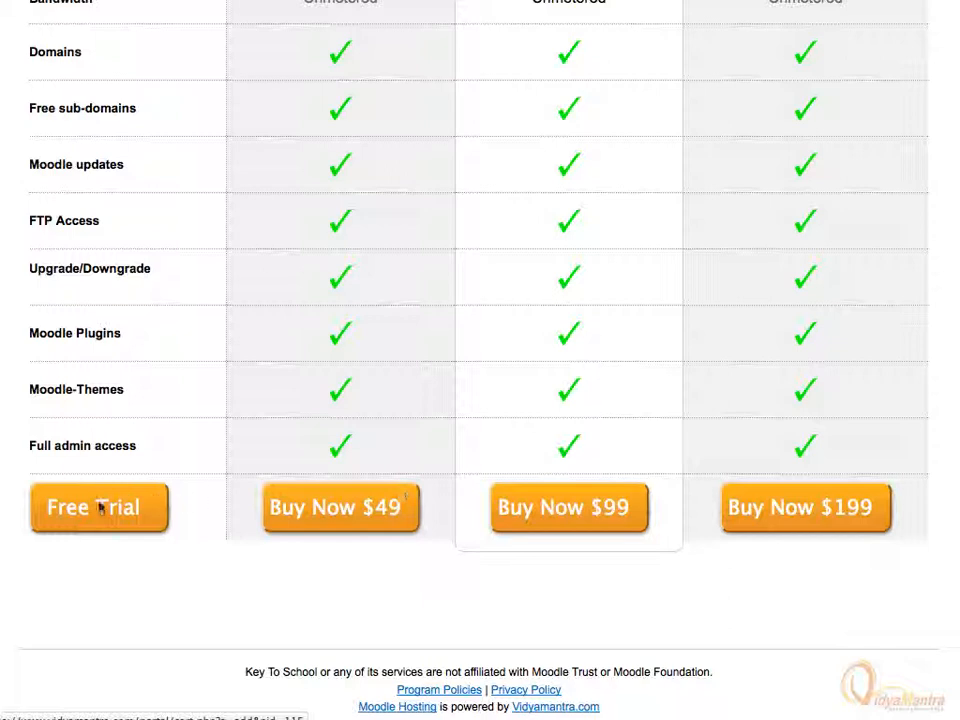
{"action": "mouse_move", "coordinate": [80, 520]}
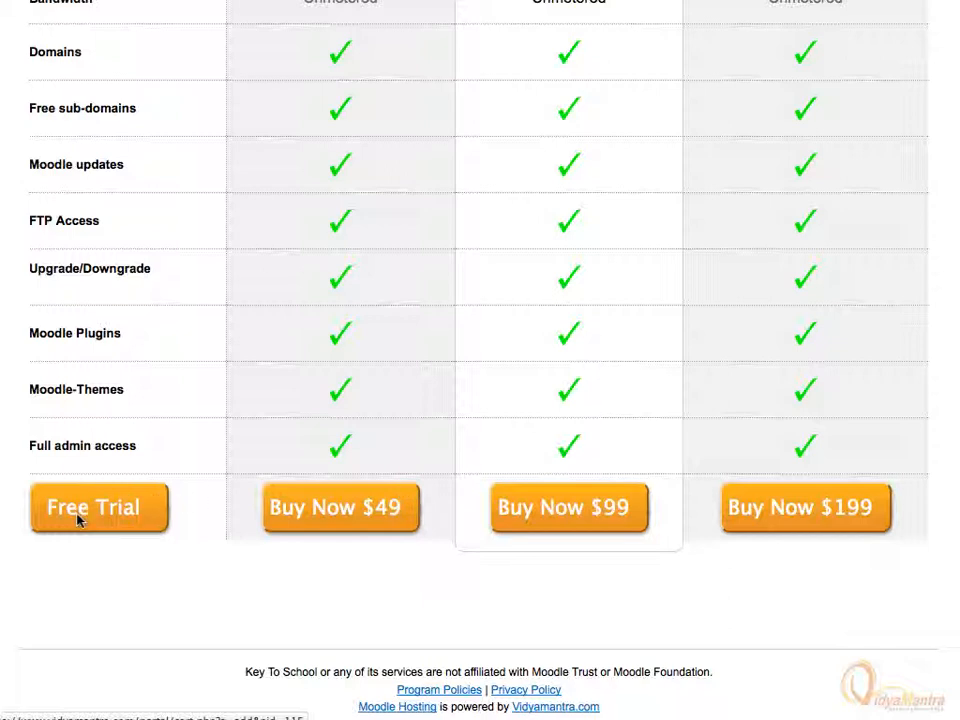
Order the KTS Trial on the free subdomain 'trial' (trial.moodlehub.com) and continue
{"action": "left_click", "coordinate": [97, 507]}
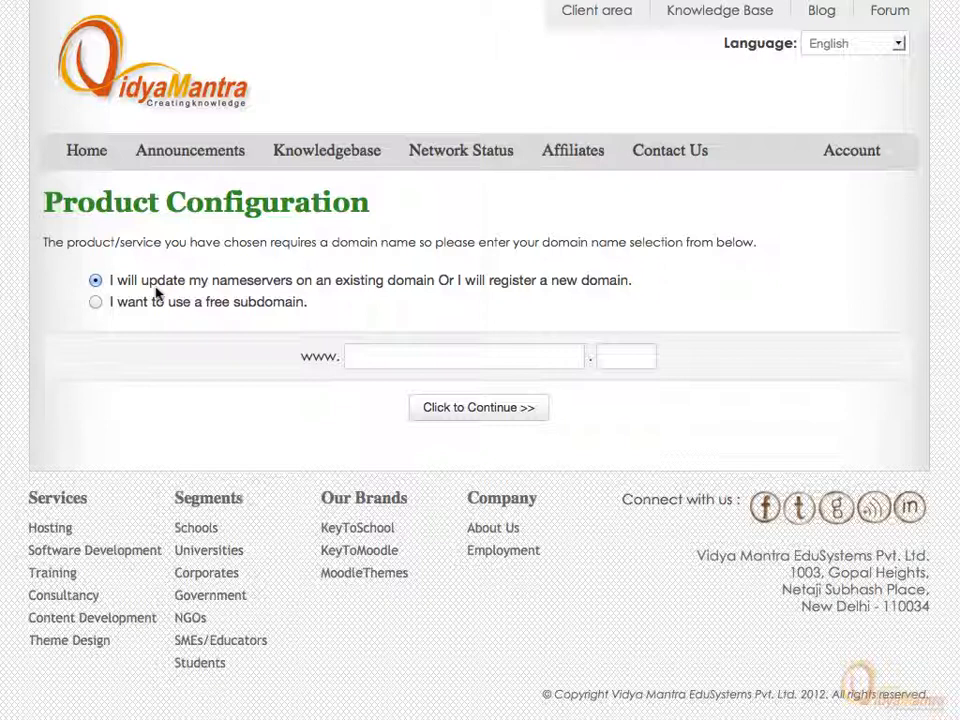
{"action": "left_click", "coordinate": [94, 302]}
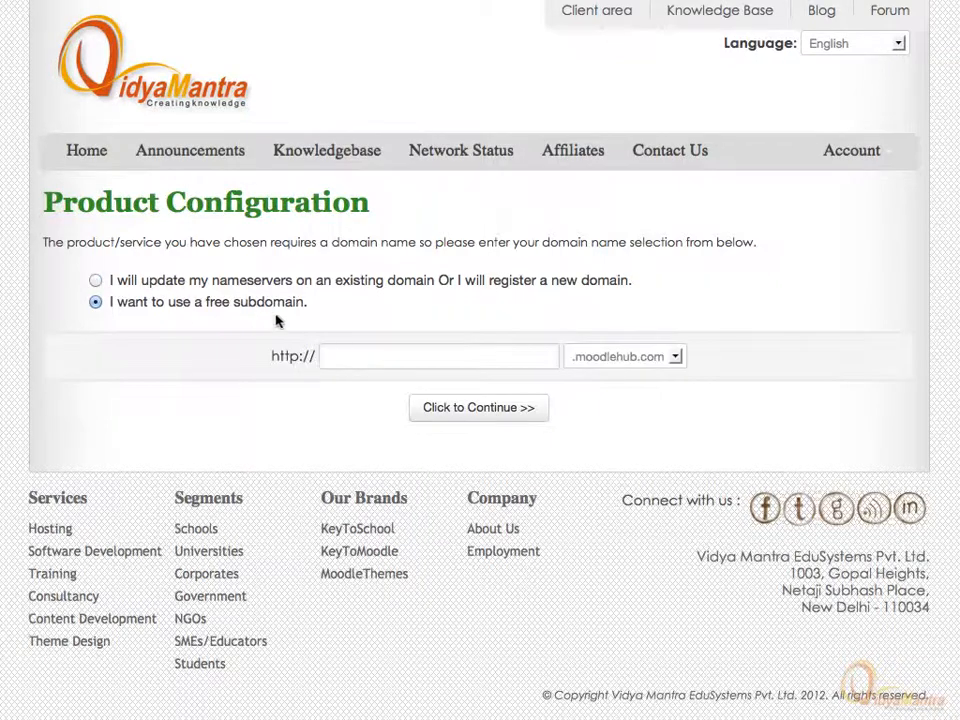
{"action": "left_click", "coordinate": [438, 356]}
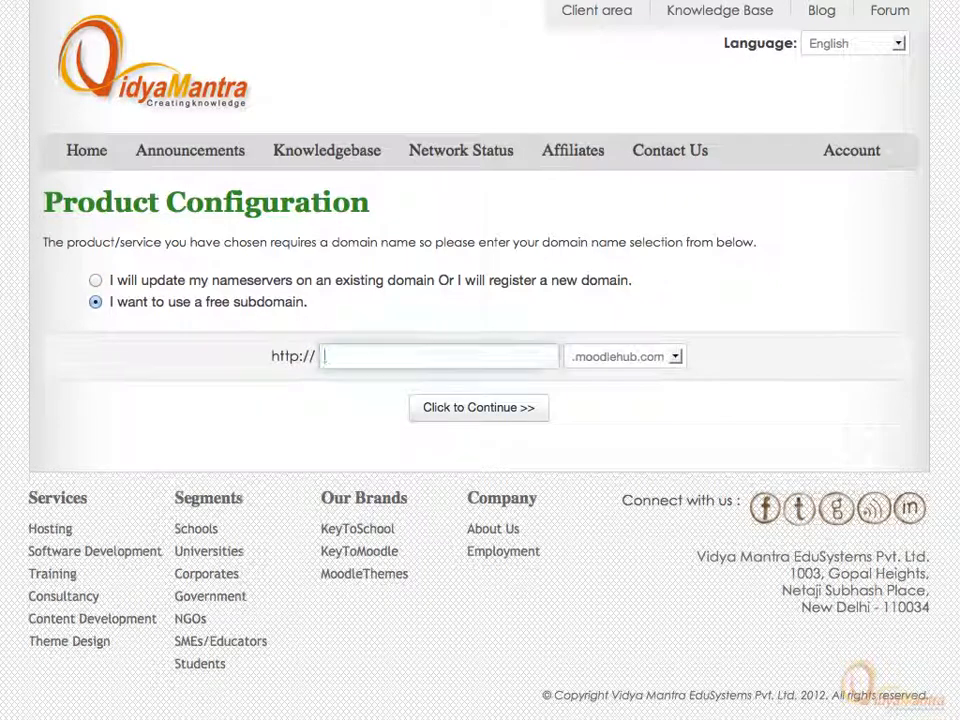
{"action": "type", "text": "trial"}
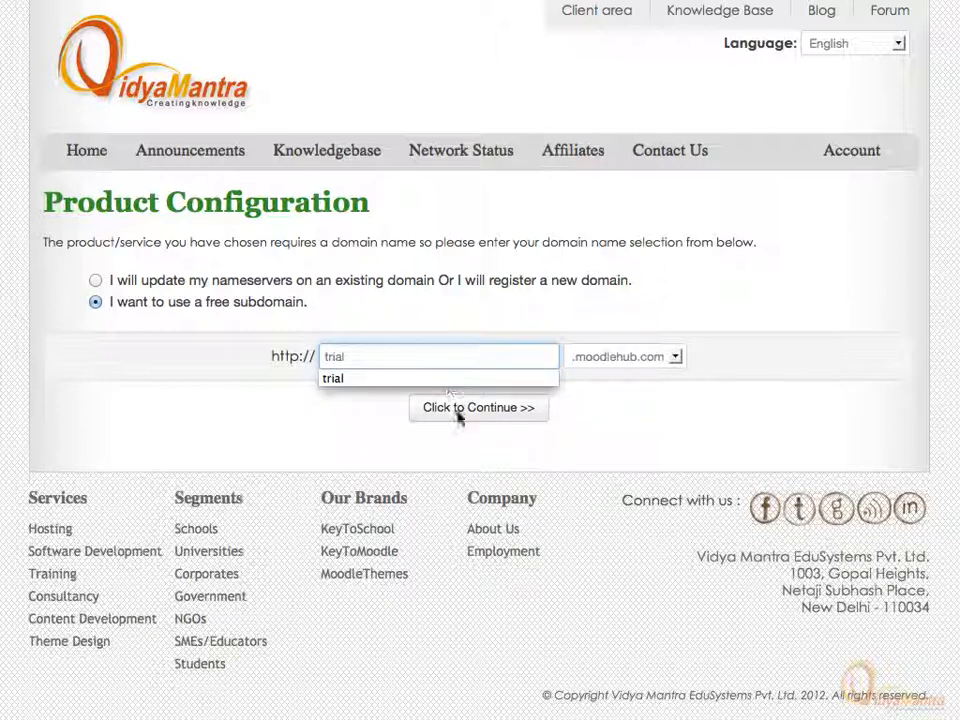
{"action": "left_click", "coordinate": [478, 408]}
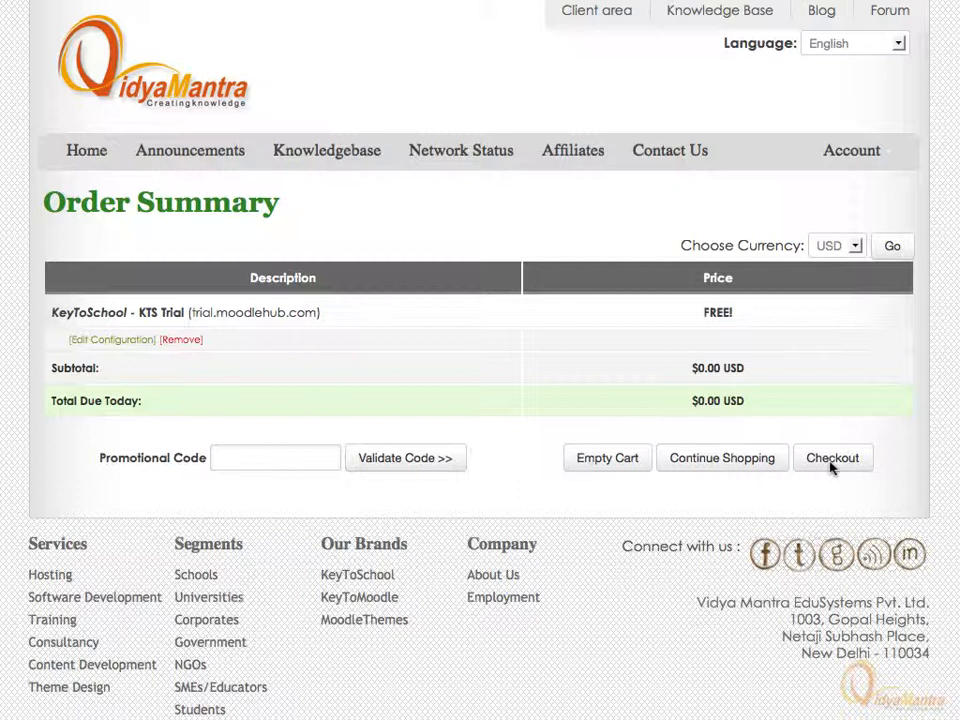
Check out the $0.00 trial order, accept the Terms of Service, and complete it
{"action": "left_click", "coordinate": [832, 457]}
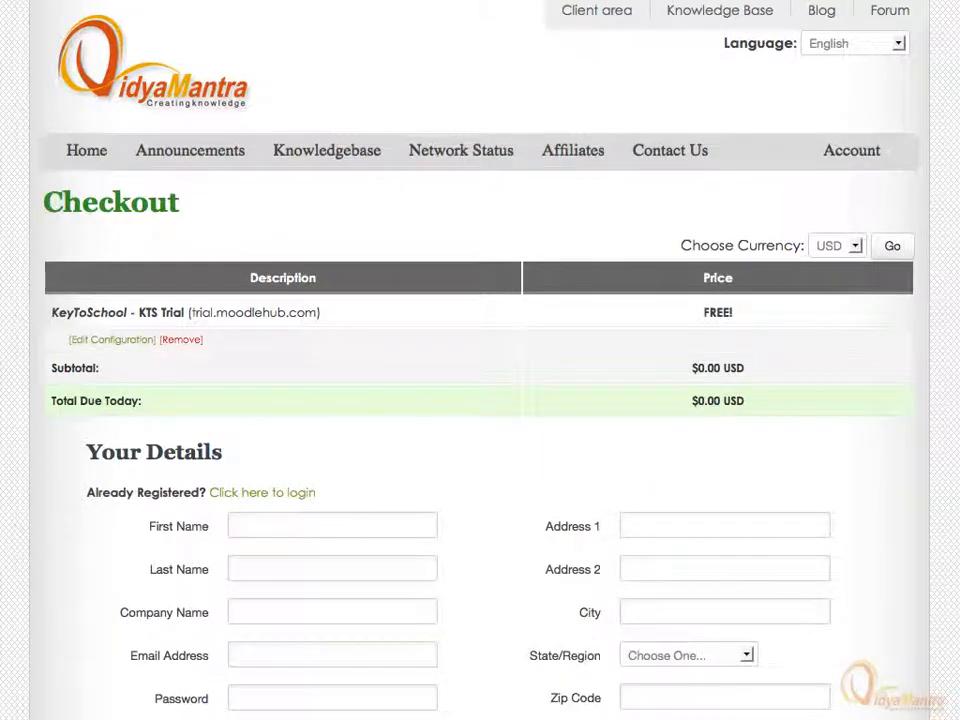
{"action": "scroll", "scroll_direction": "down", "scroll_amount": 3}
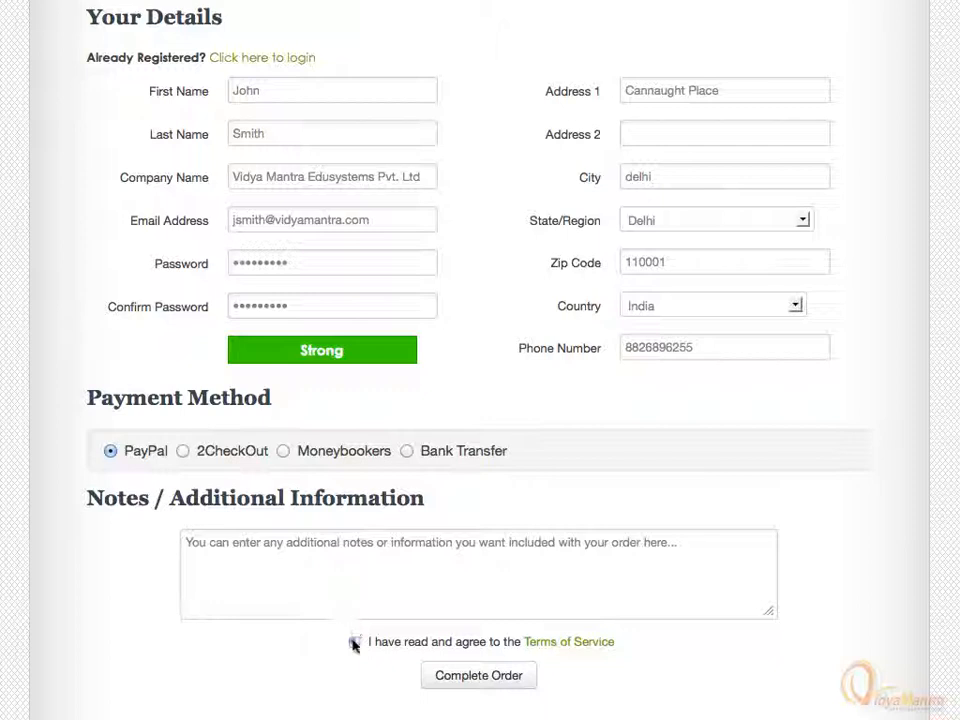
{"action": "left_click", "coordinate": [356, 641]}
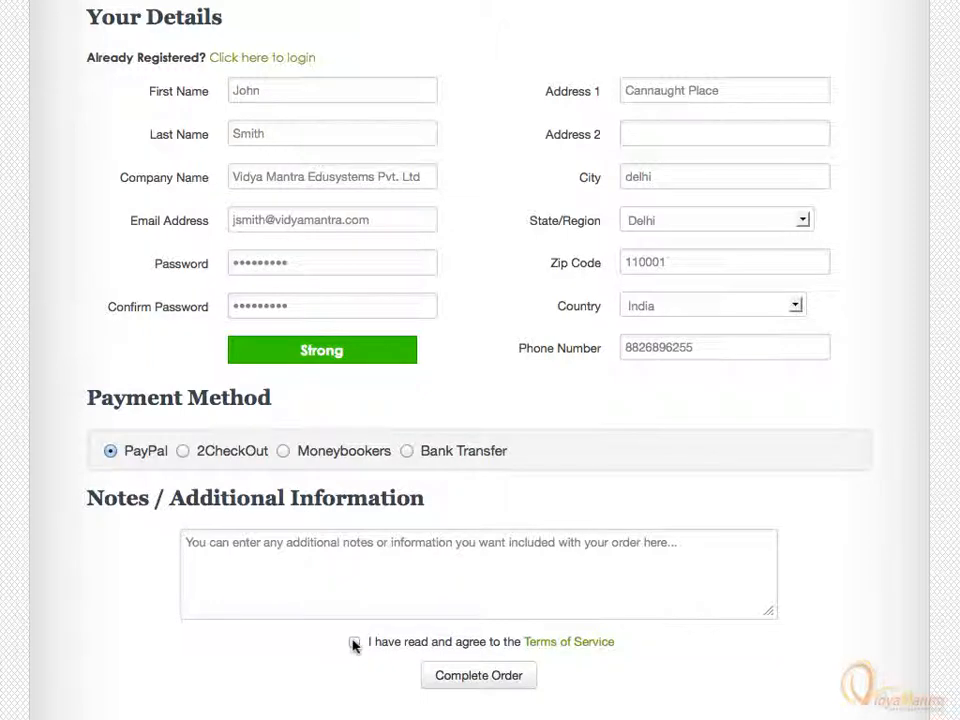
{"action": "left_click", "coordinate": [354, 641]}
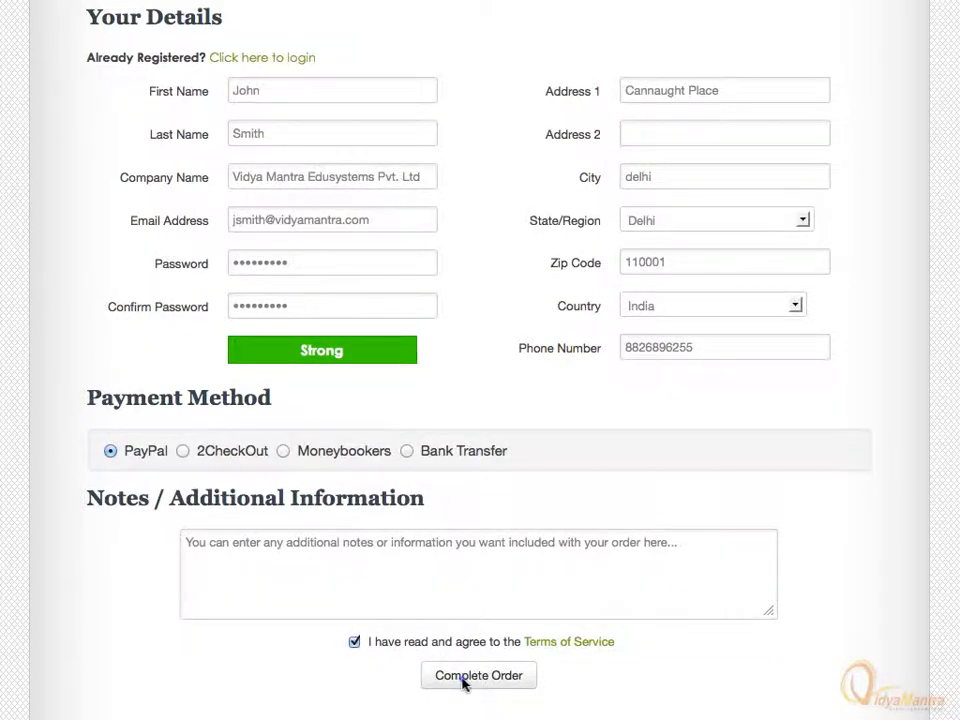
{"action": "left_click", "coordinate": [478, 675]}
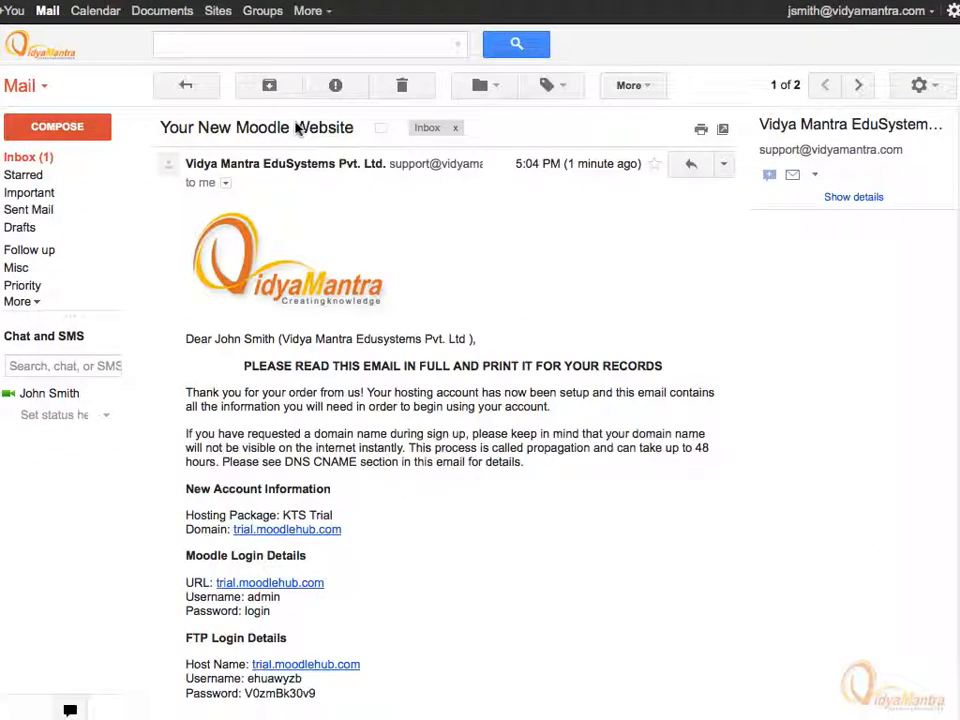
{"action": "mouse_move", "coordinate": [345, 237]}
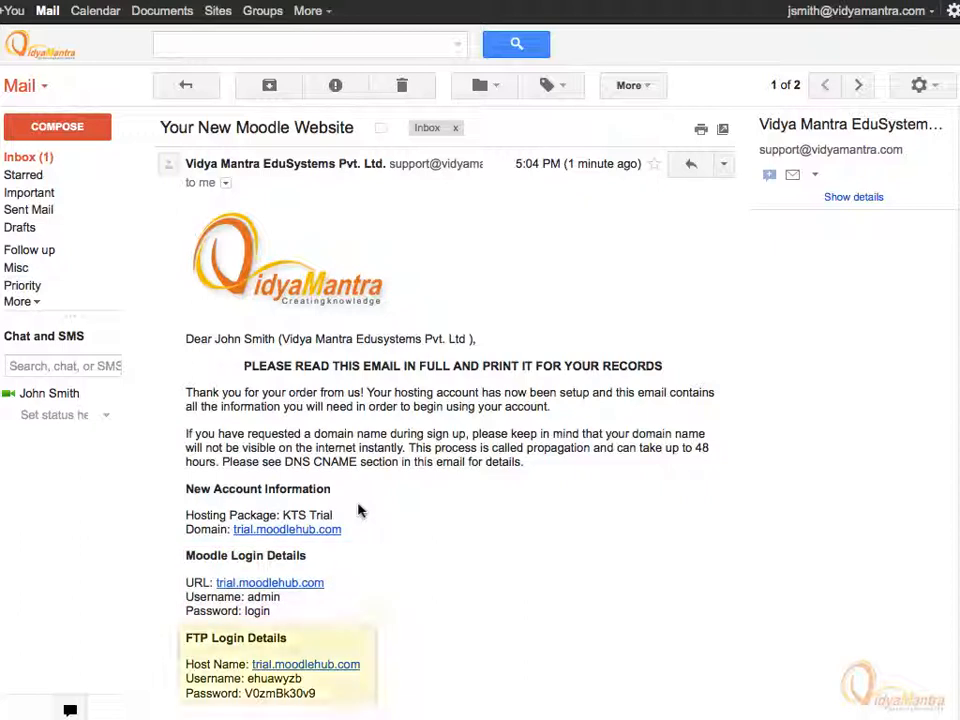
Scroll the 'Your New Moodle Website' email down to the Moodle login details
{"action": "scroll", "scroll_direction": "down", "scroll_amount": 3}
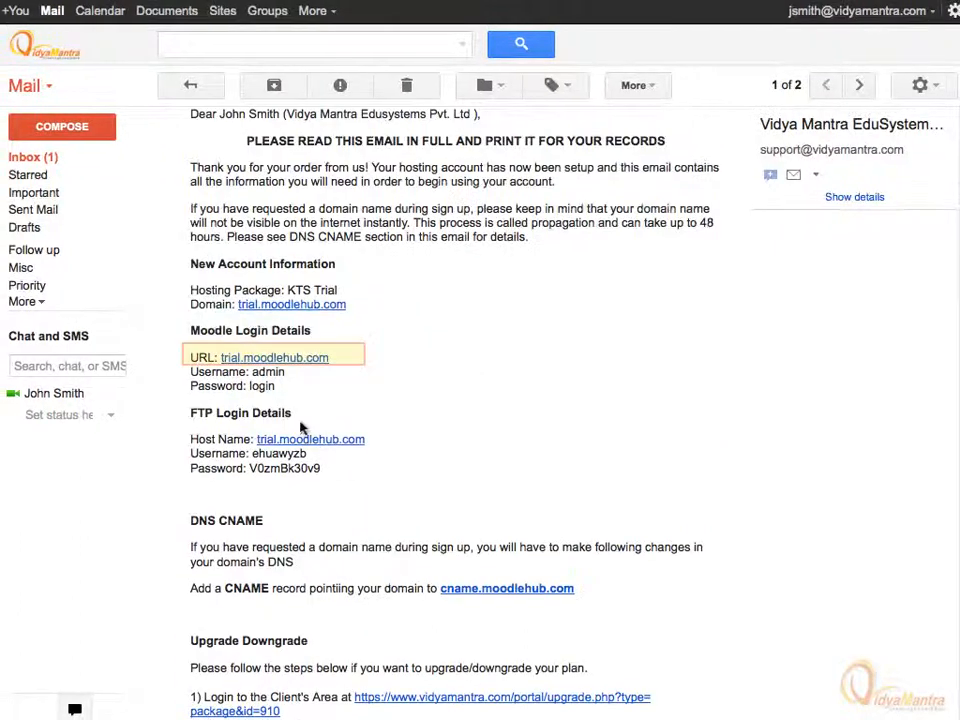
{"action": "mouse_move", "coordinate": [262, 364]}
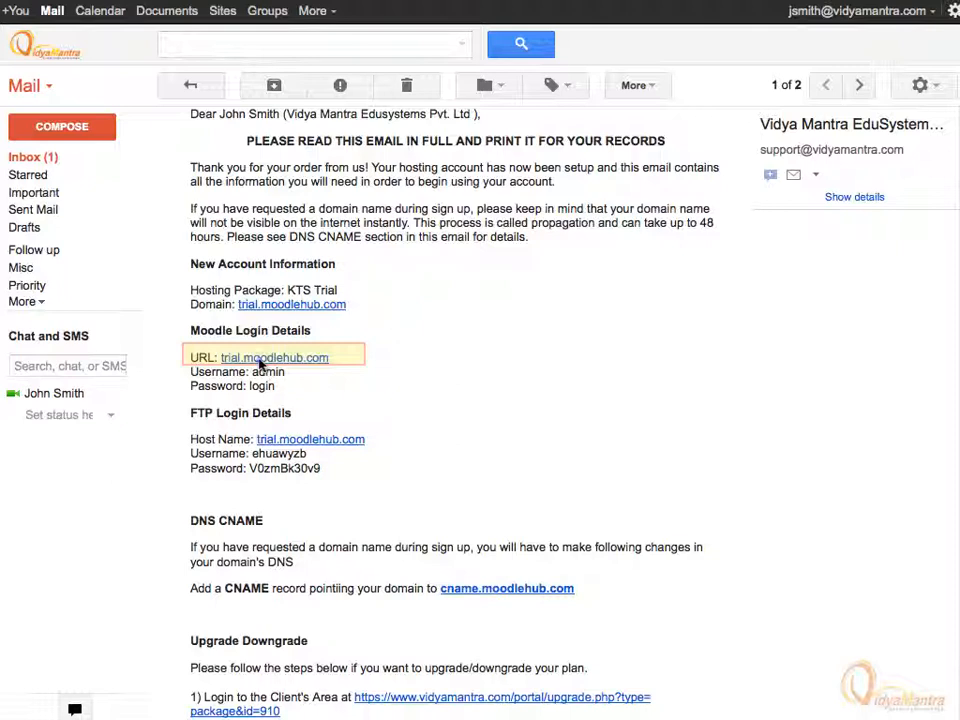
Open the new trial Moodle site and log in as 'admin' with its password
{"action": "left_click", "coordinate": [274, 357]}
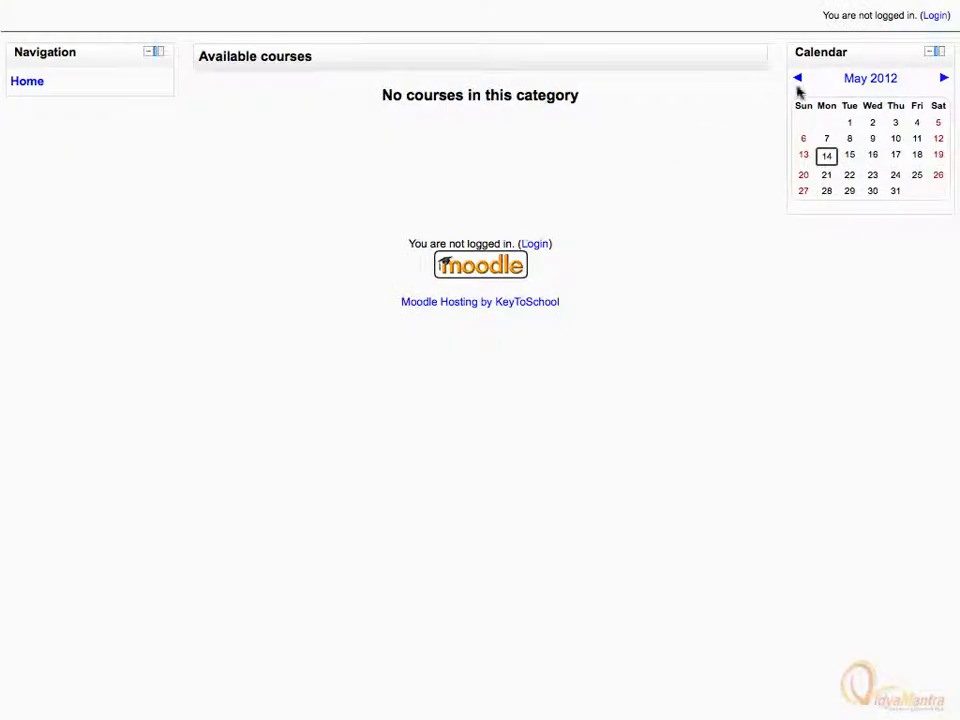
{"action": "mouse_move", "coordinate": [939, 14]}
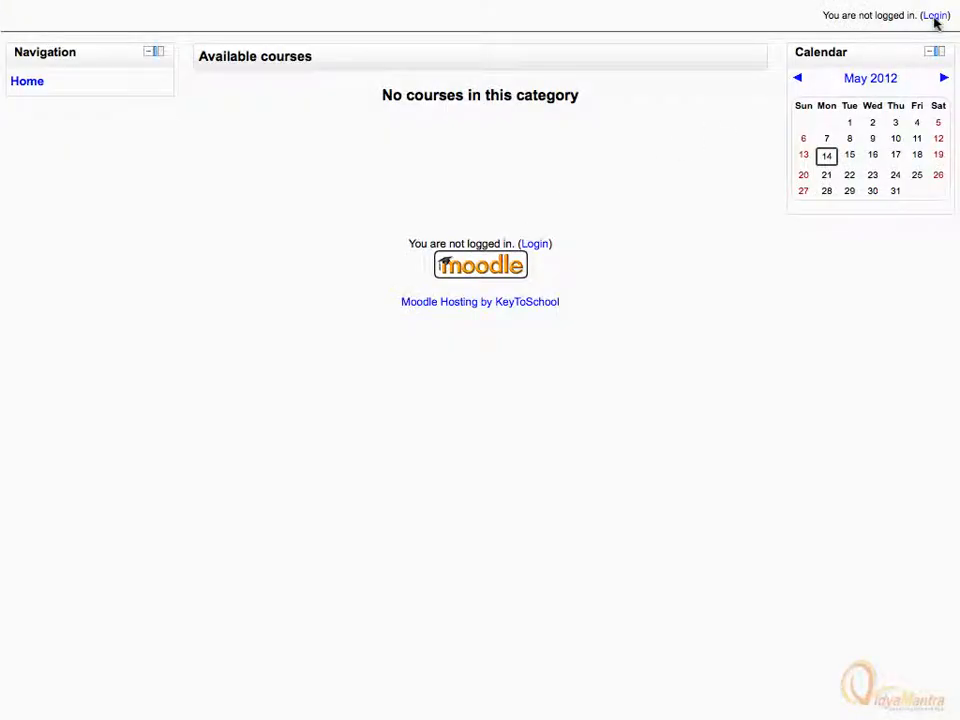
{"action": "left_click", "coordinate": [937, 16]}
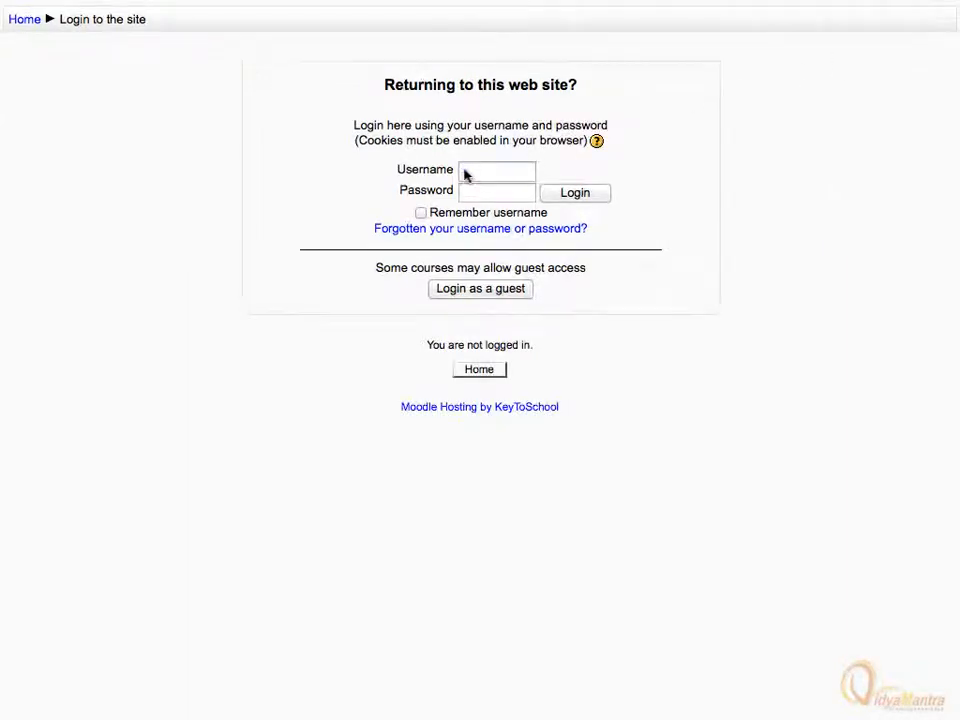
{"action": "type", "text": "admin"}
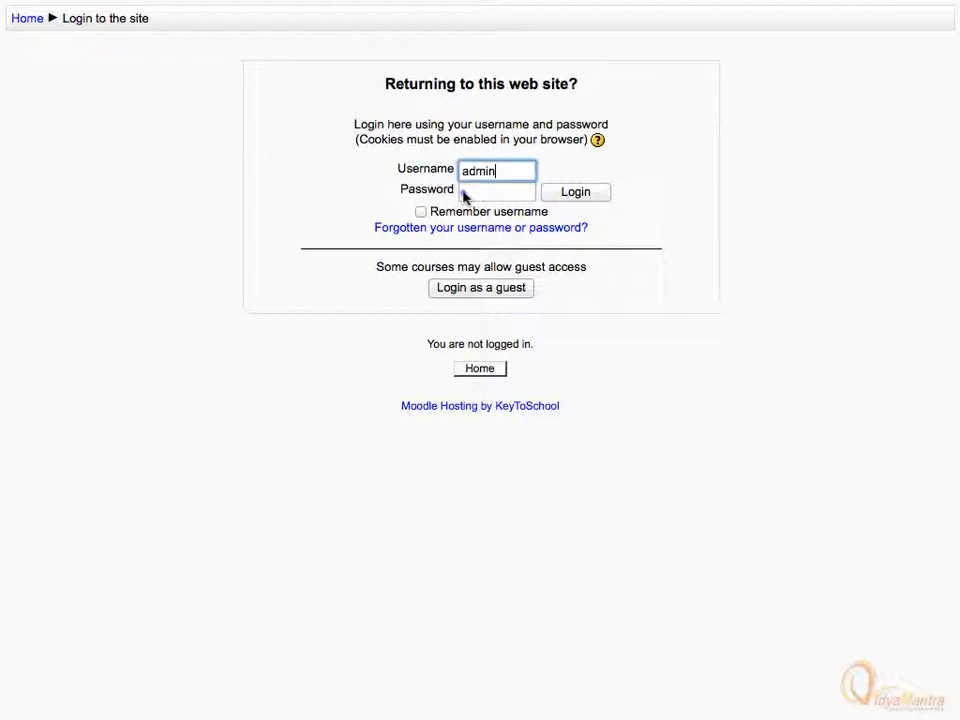
{"action": "type", "text": "•••••"}
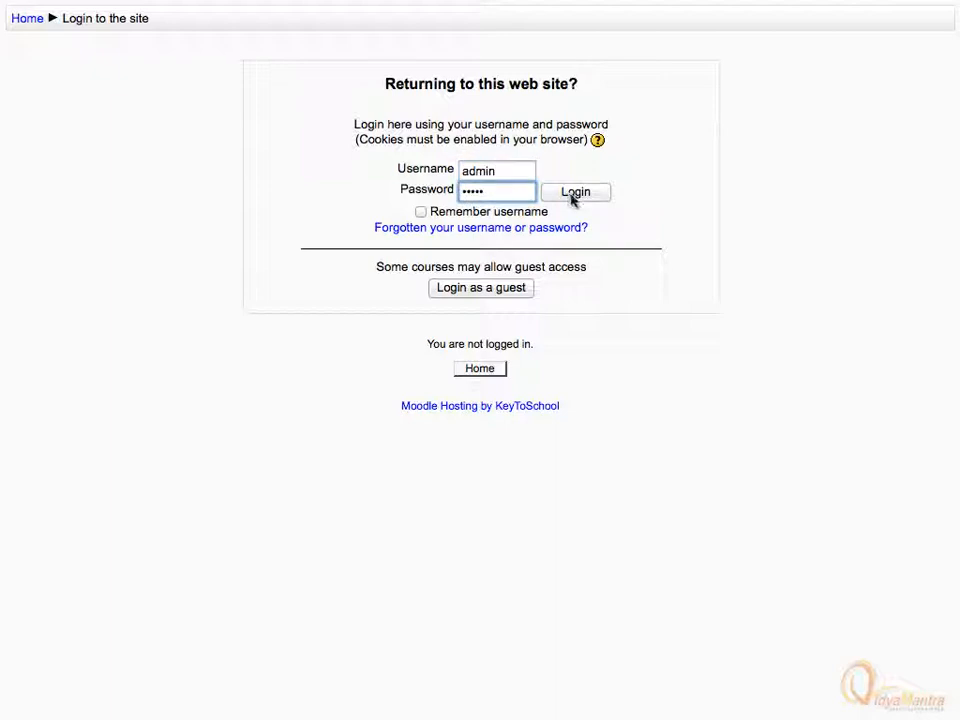
{"action": "left_click", "coordinate": [575, 191]}
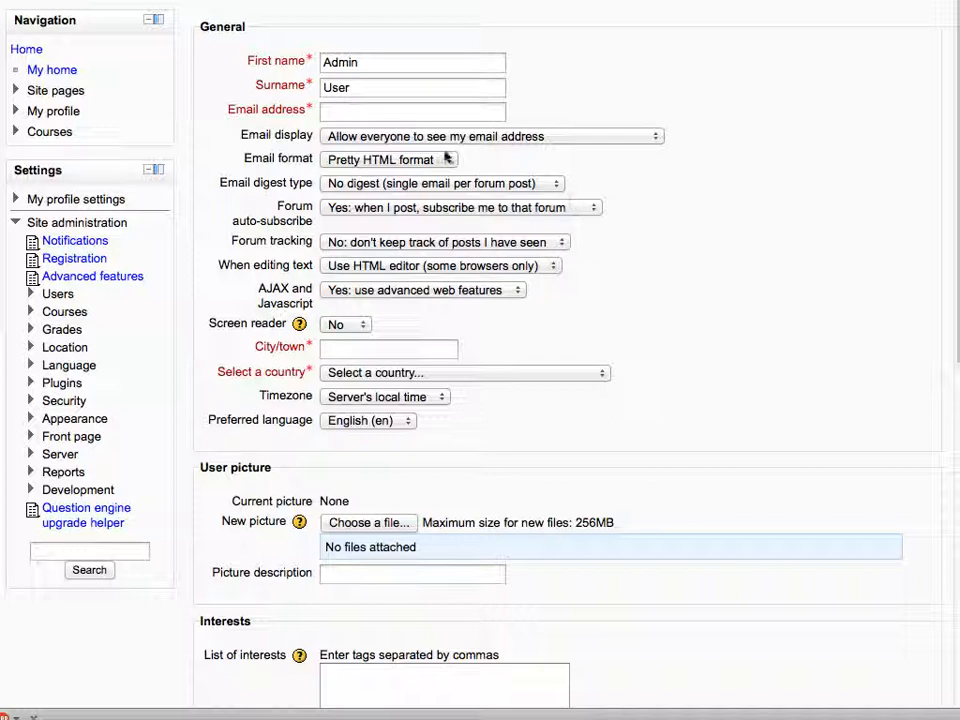
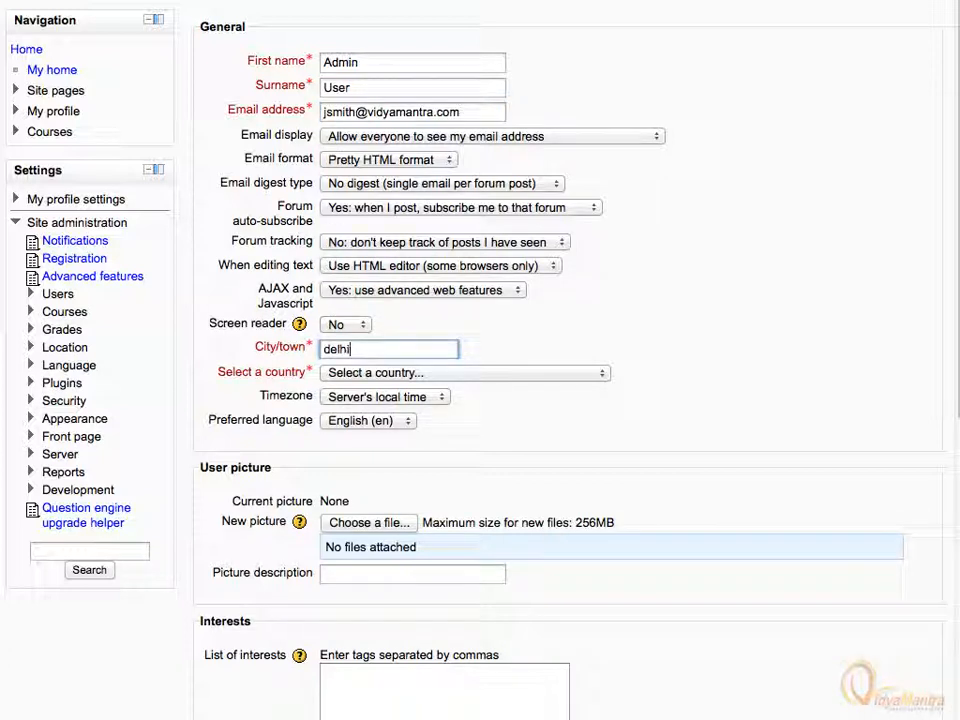
{"action": "left_click", "coordinate": [465, 373]}
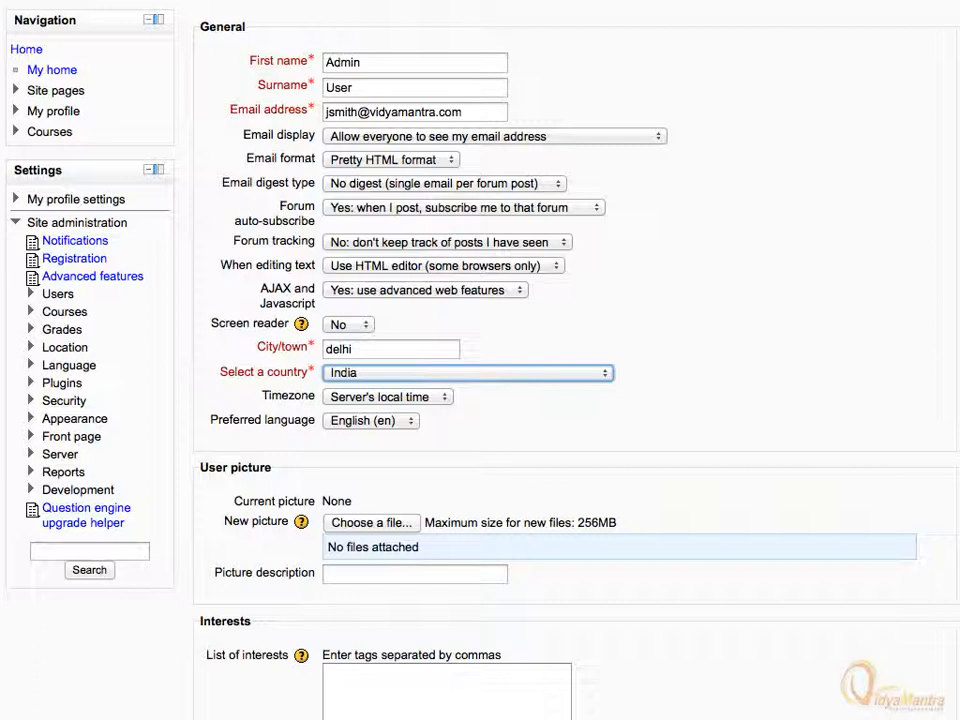
{"action": "scroll", "scroll_direction": "down", "scroll_amount": 3}
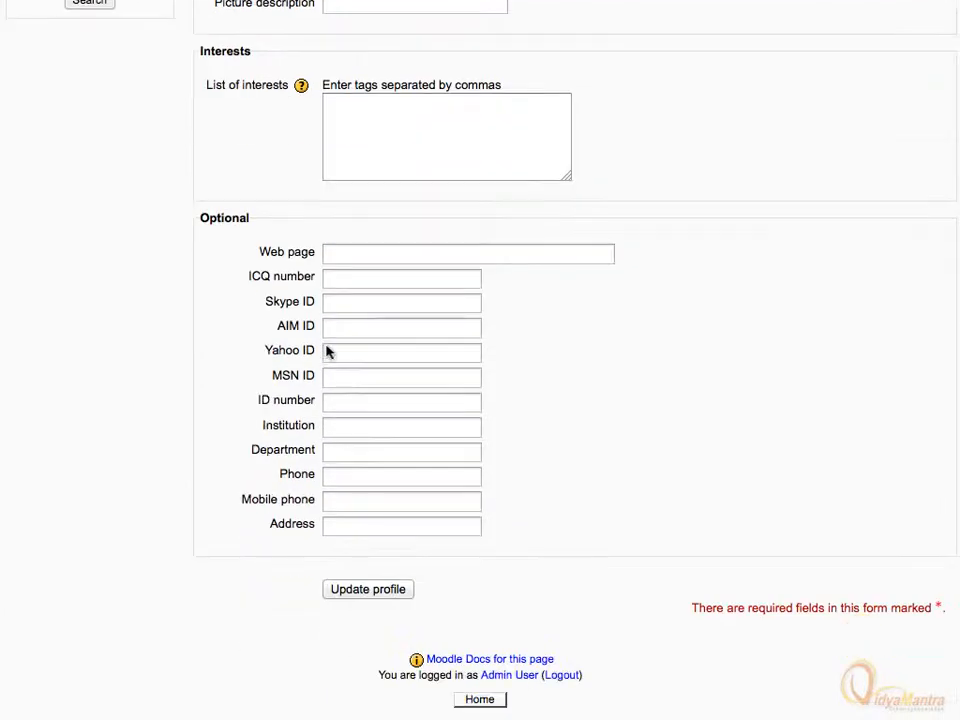
{"action": "mouse_move", "coordinate": [360, 575]}
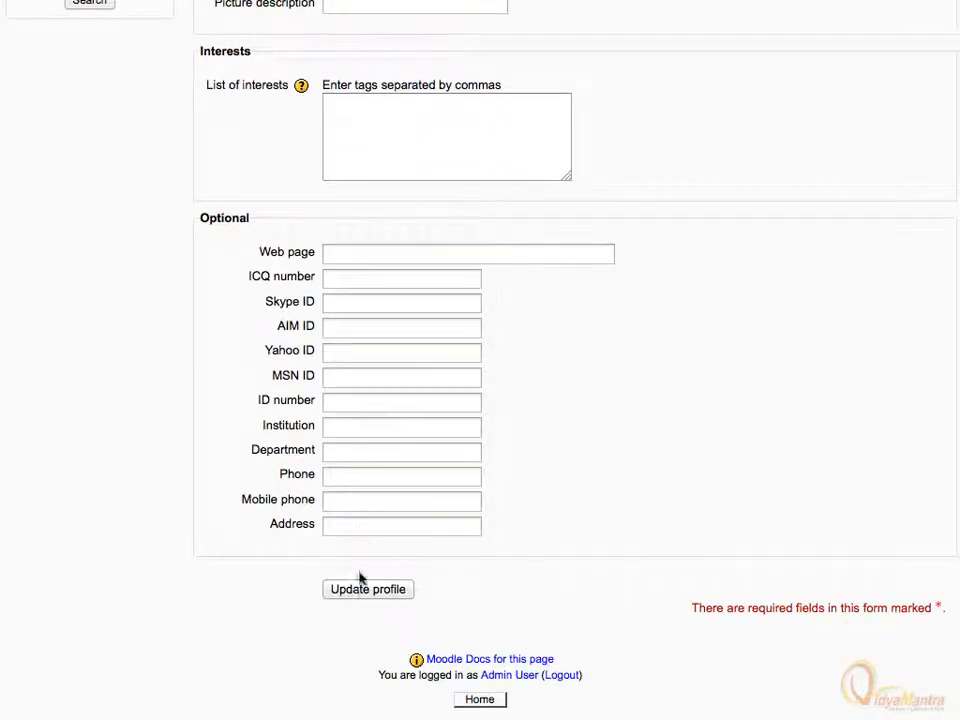
{"action": "left_click", "coordinate": [367, 589]}
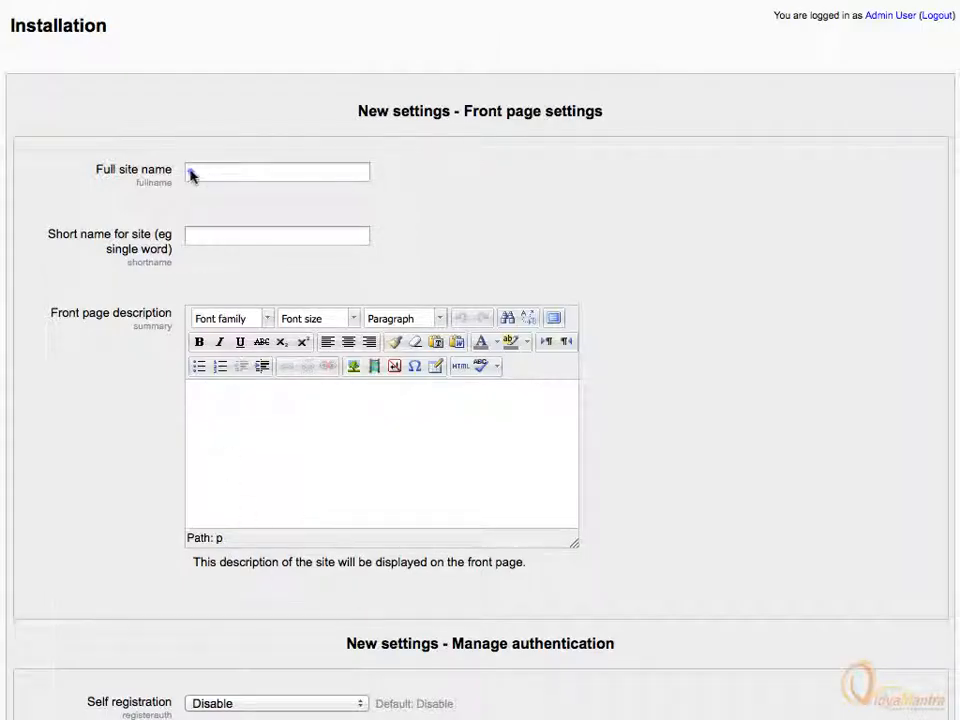
Enter 'Smith's Moodle Site', short name 'Moodle', description 'This is my free trial moodle site', and save
{"action": "type", "text": "Smith's Moodle Site"}
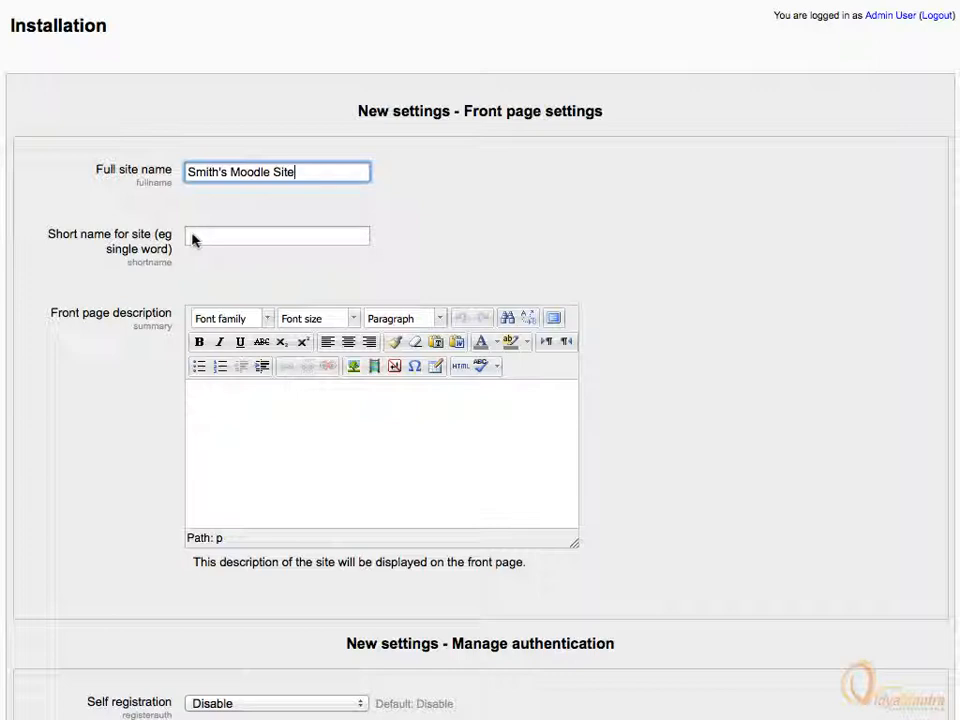
{"action": "type", "text": "Moodle"}
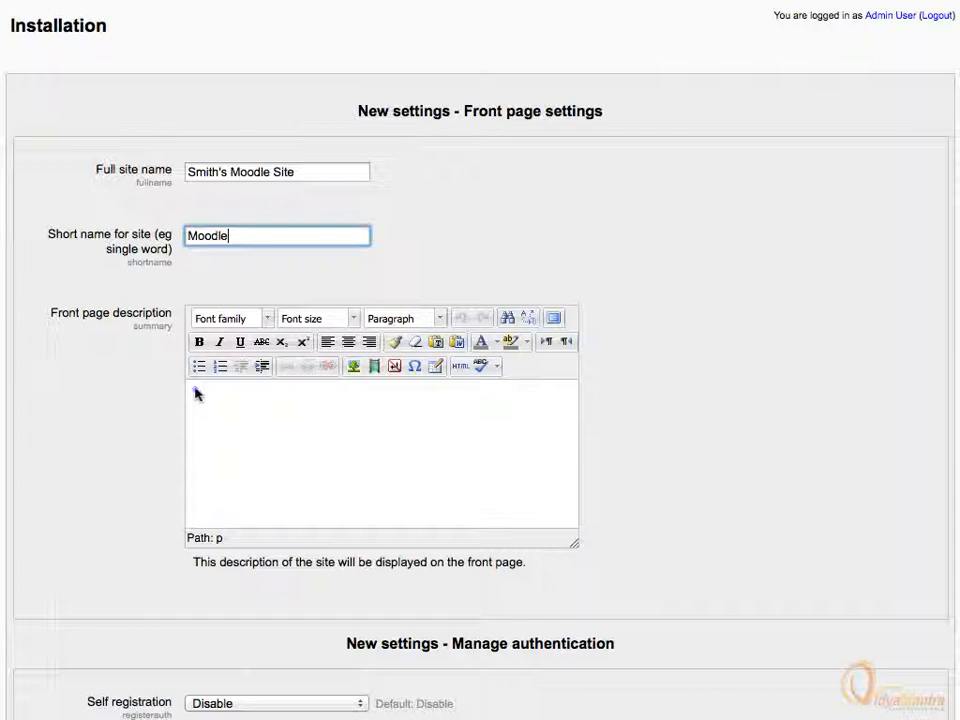
{"action": "type", "text": "This"}
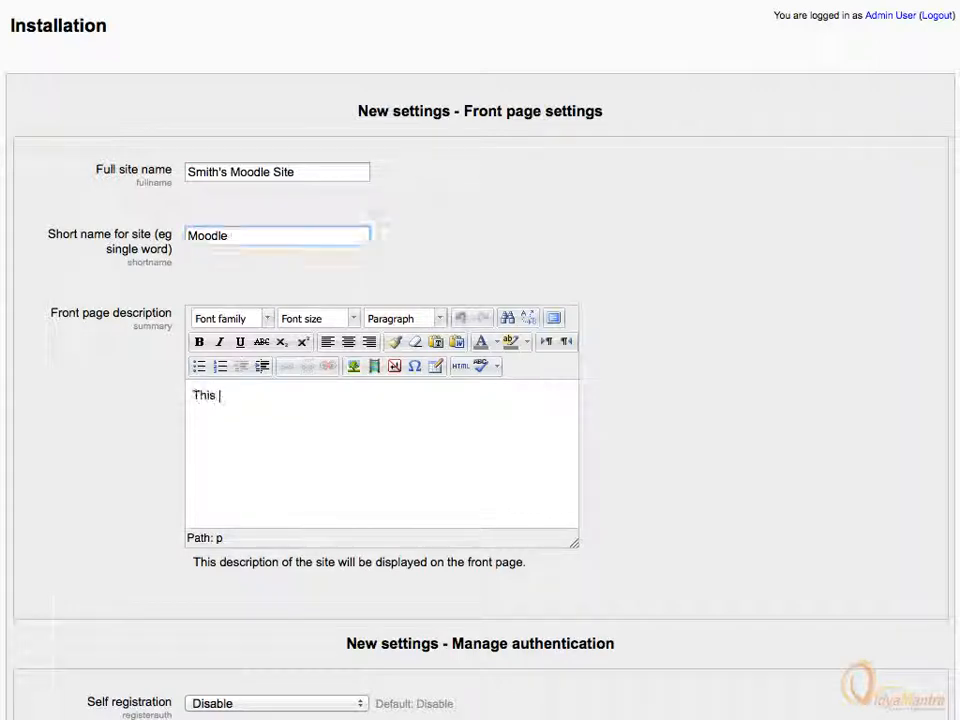
{"action": "type", "text": "is my free trial moodle site"}
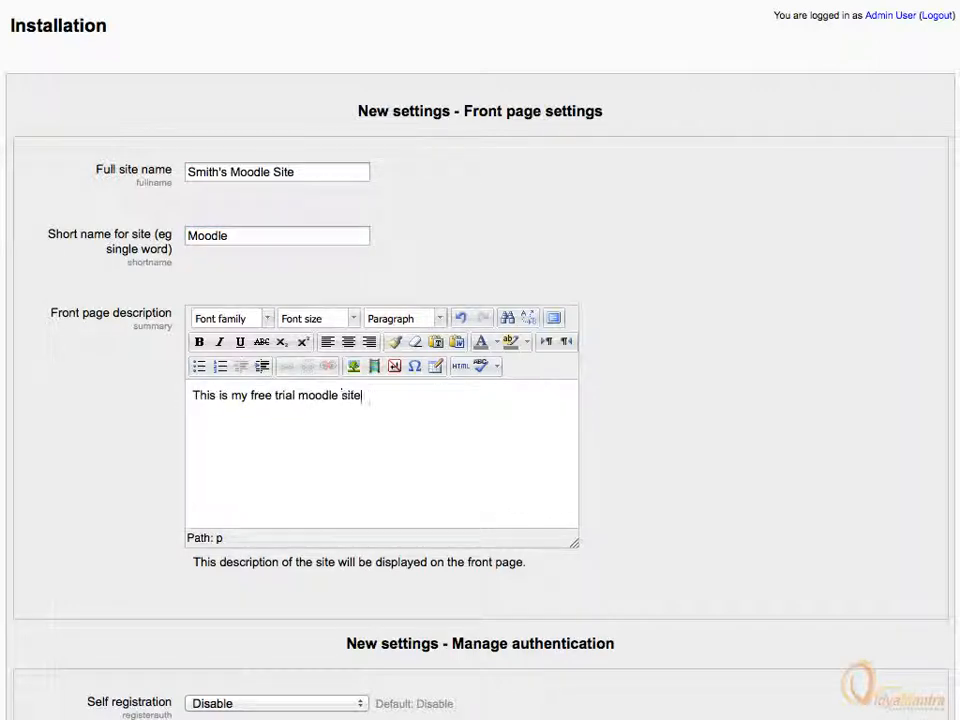
{"action": "scroll", "scroll_direction": "down", "scroll_amount": 3}
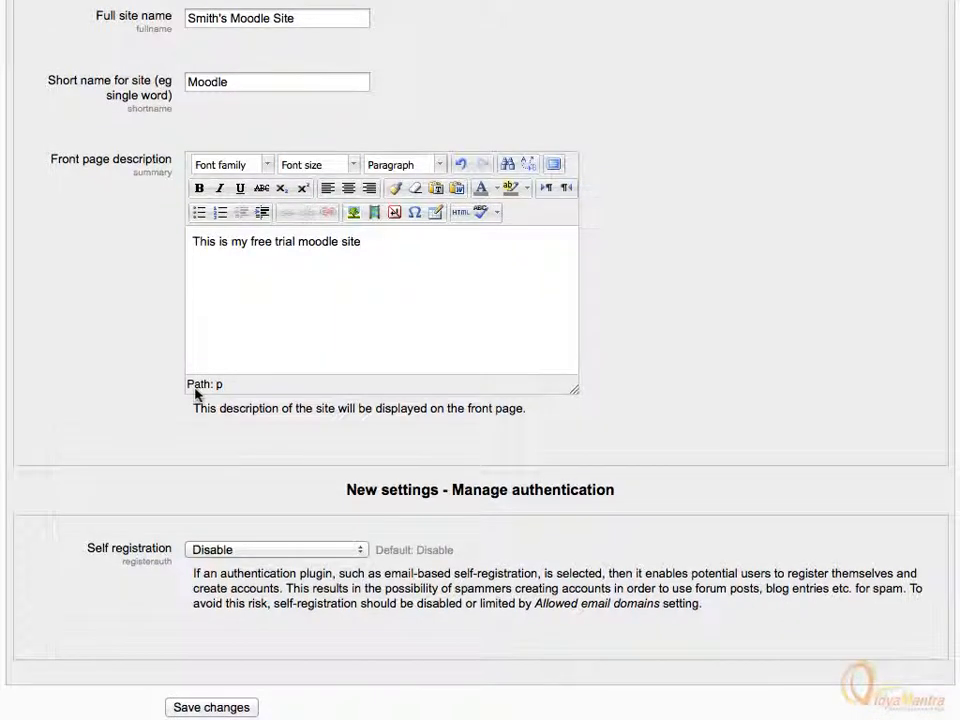
{"action": "left_click", "coordinate": [218, 707]}
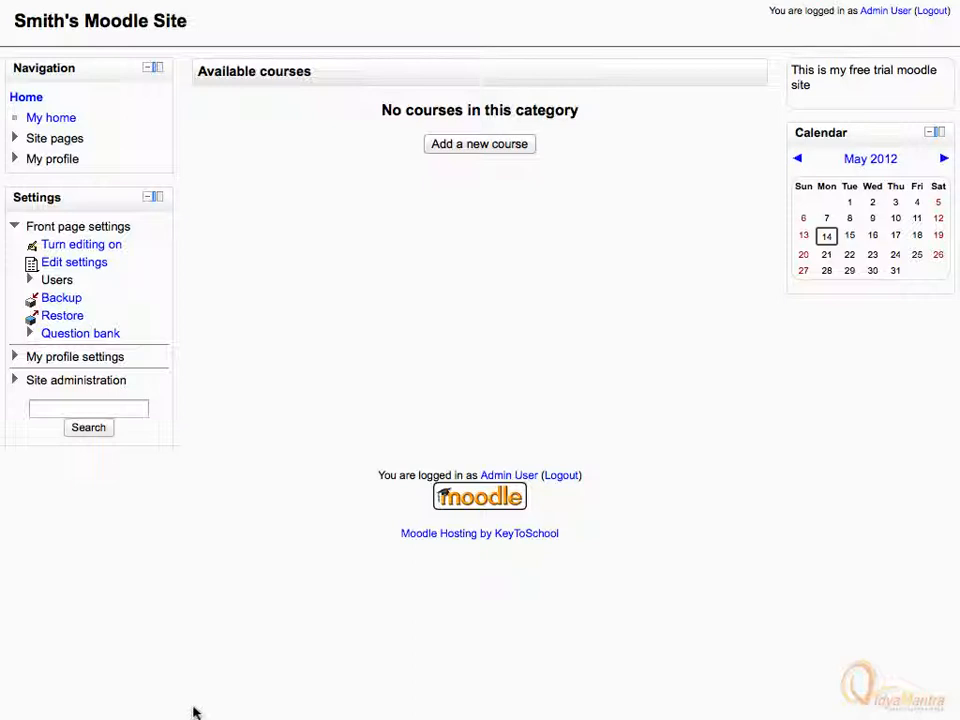
{"action": "mouse_move", "coordinate": [752, 145]}
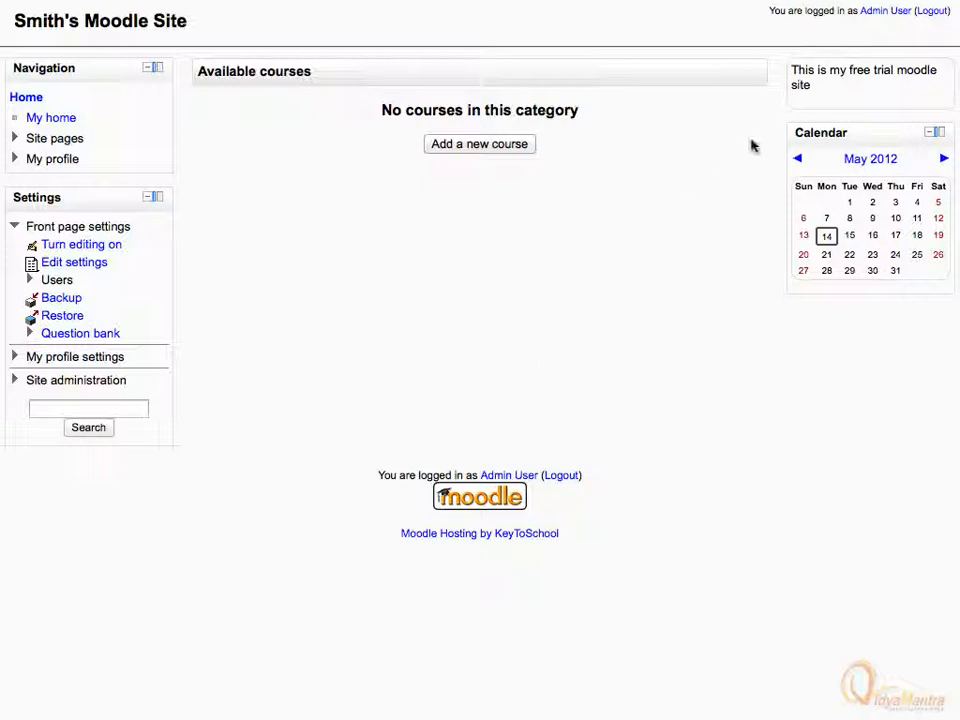
Open the admin account's Change password form from the front page
{"action": "left_click", "coordinate": [52, 158]}
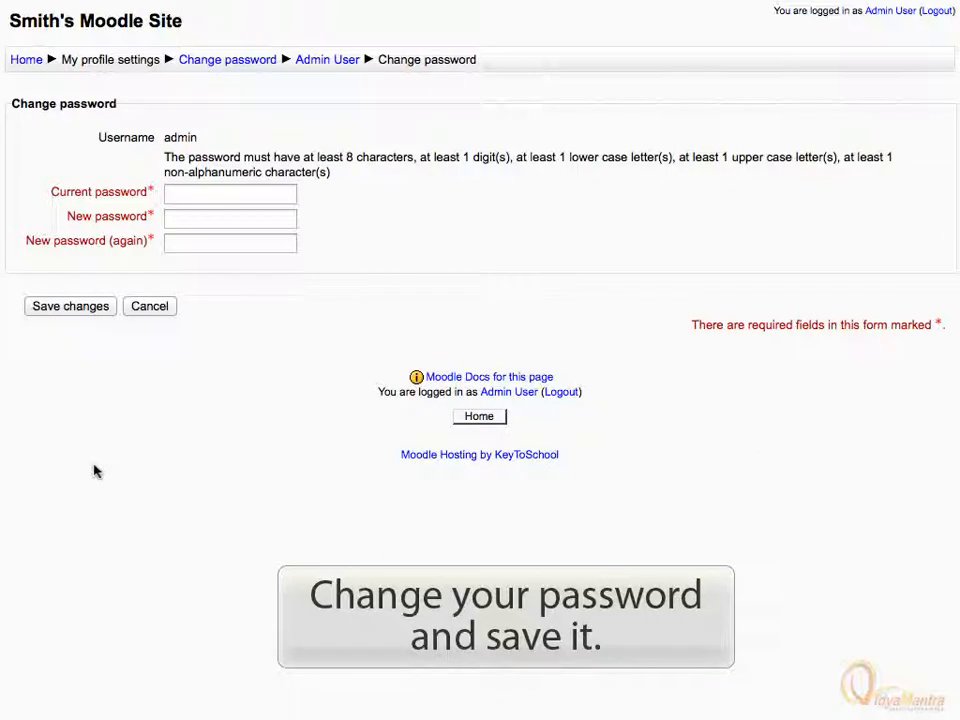
{"action": "mouse_move", "coordinate": [70, 389]}
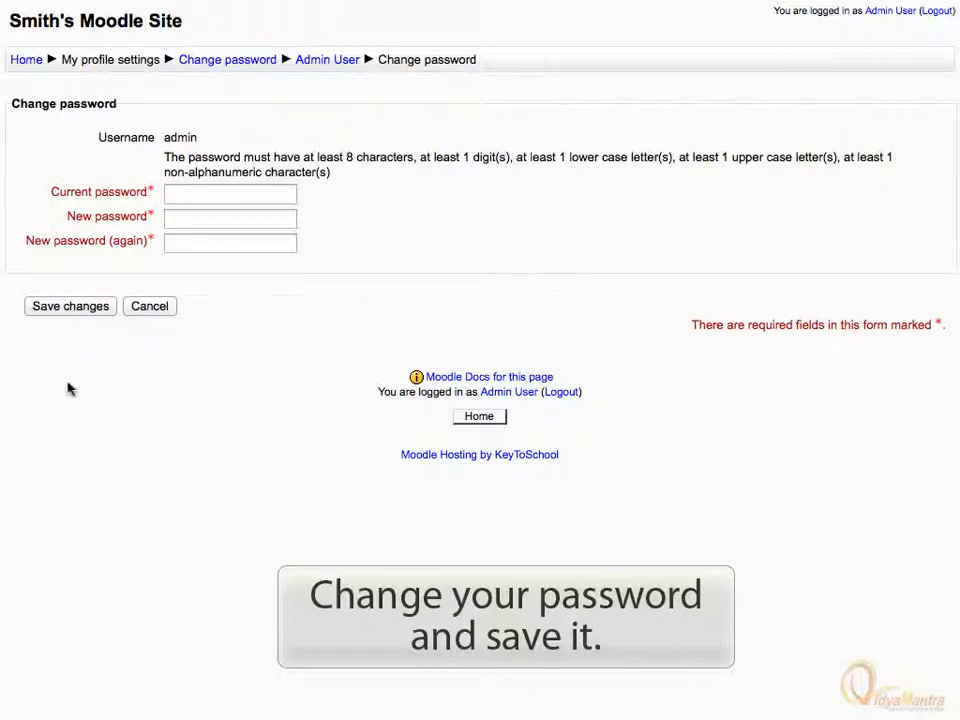